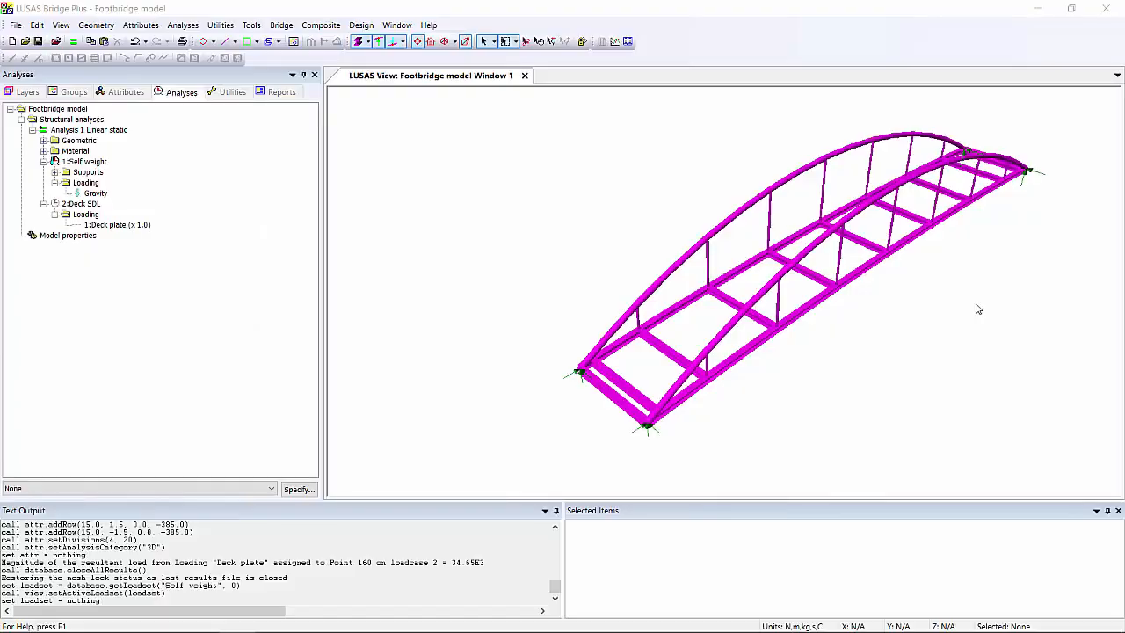
mouse_move(992, 306)
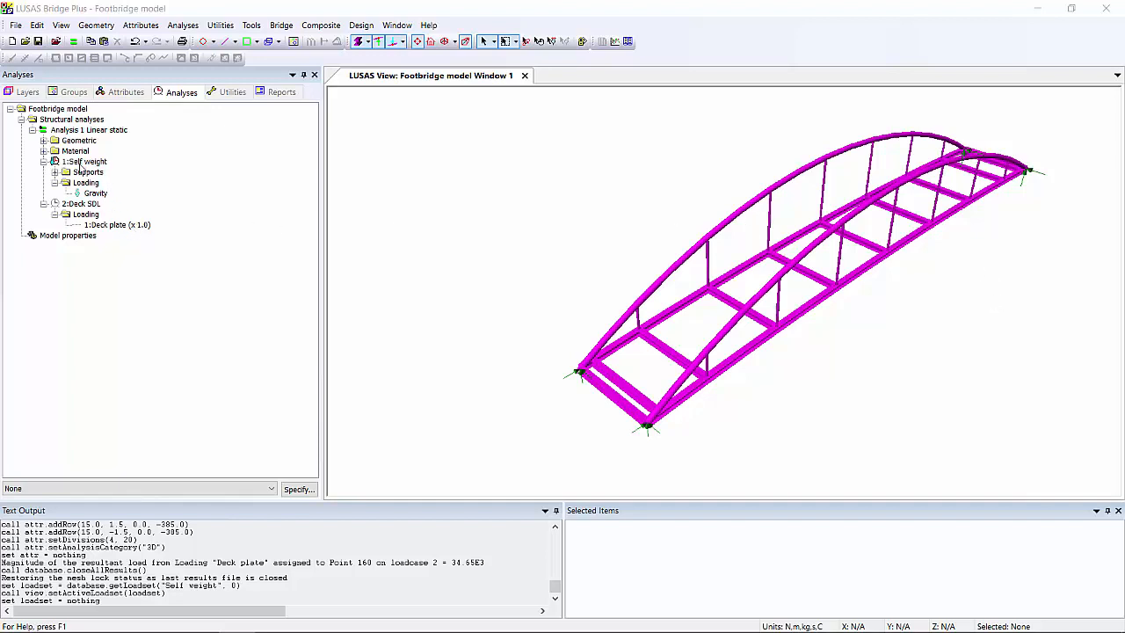
Step: Solve with Deck SDL active, then restore Self weight as the active loadcase
right_click(81, 204)
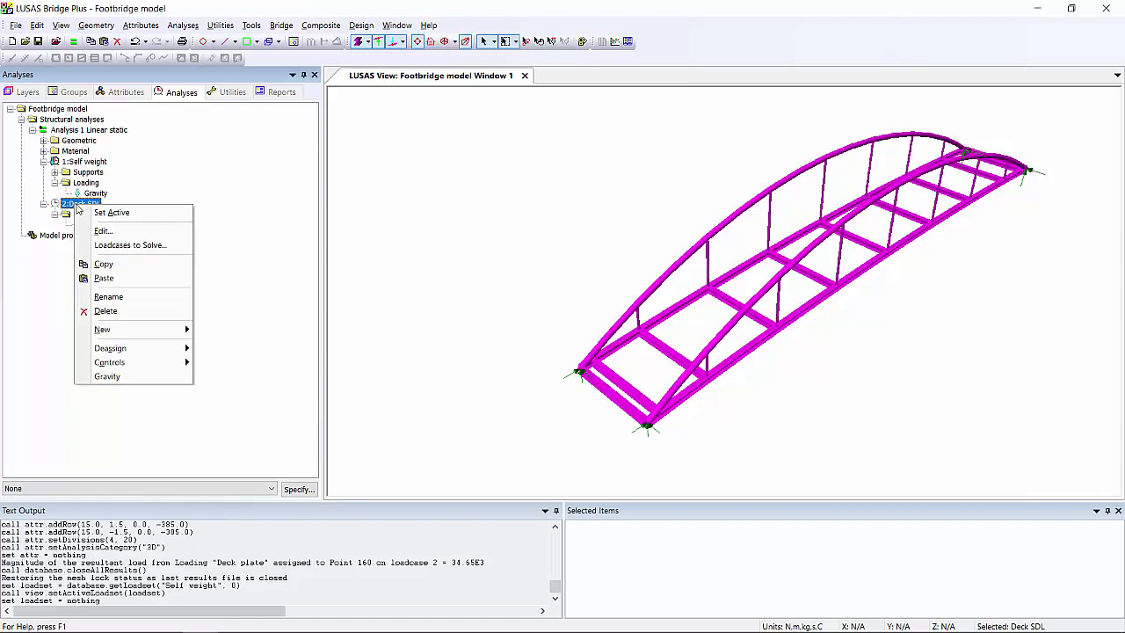
click(110, 211)
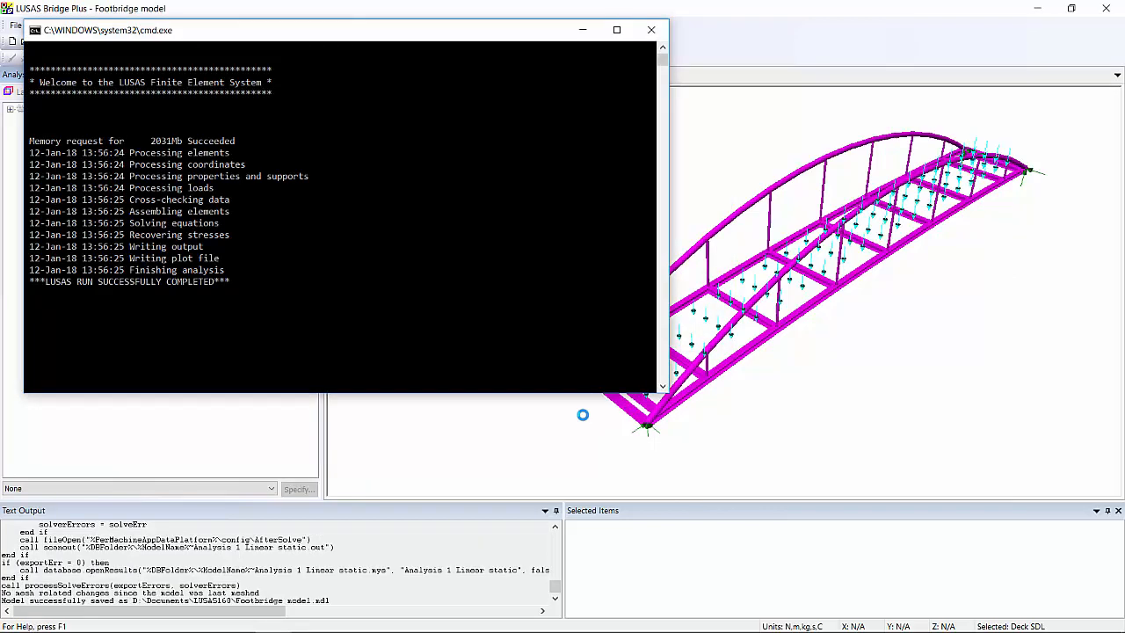
click(650, 30)
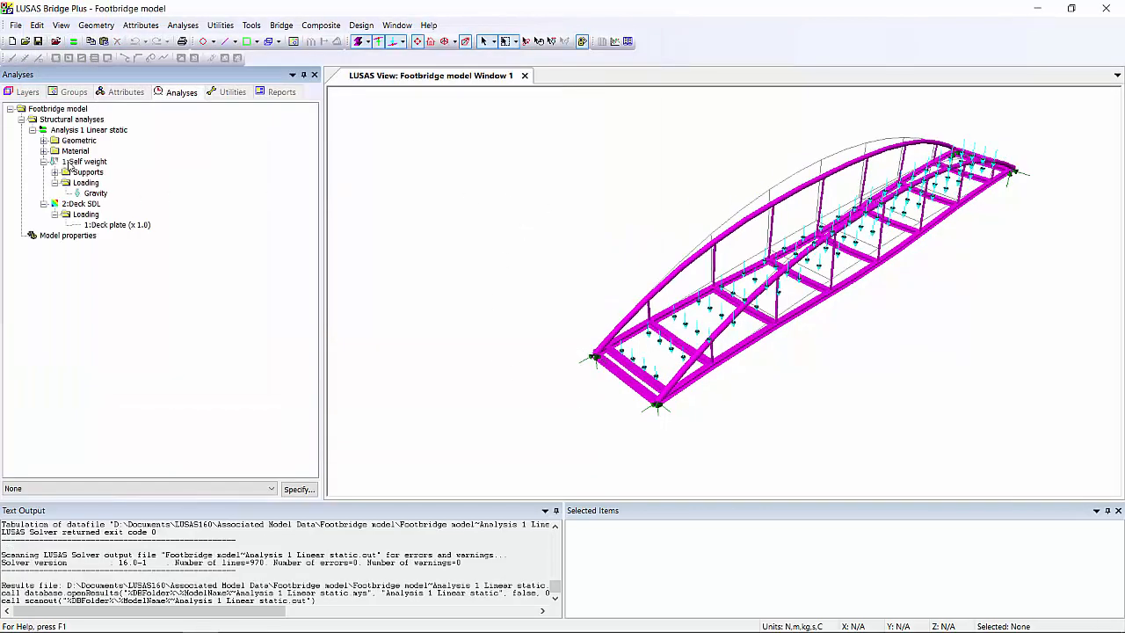
right_click(84, 162)
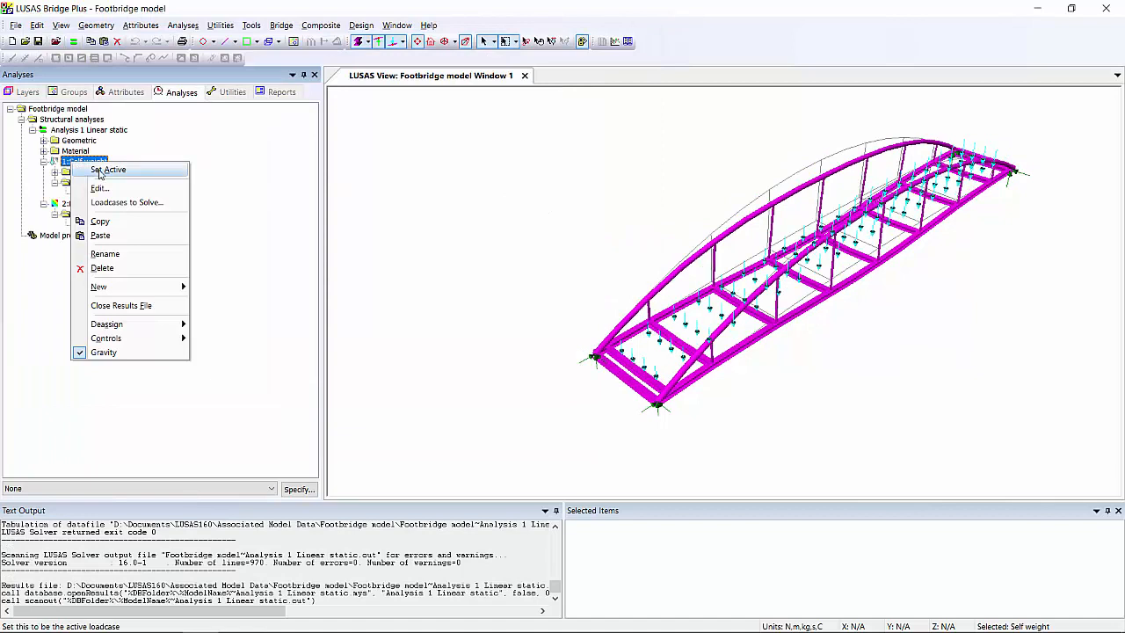
click(109, 169)
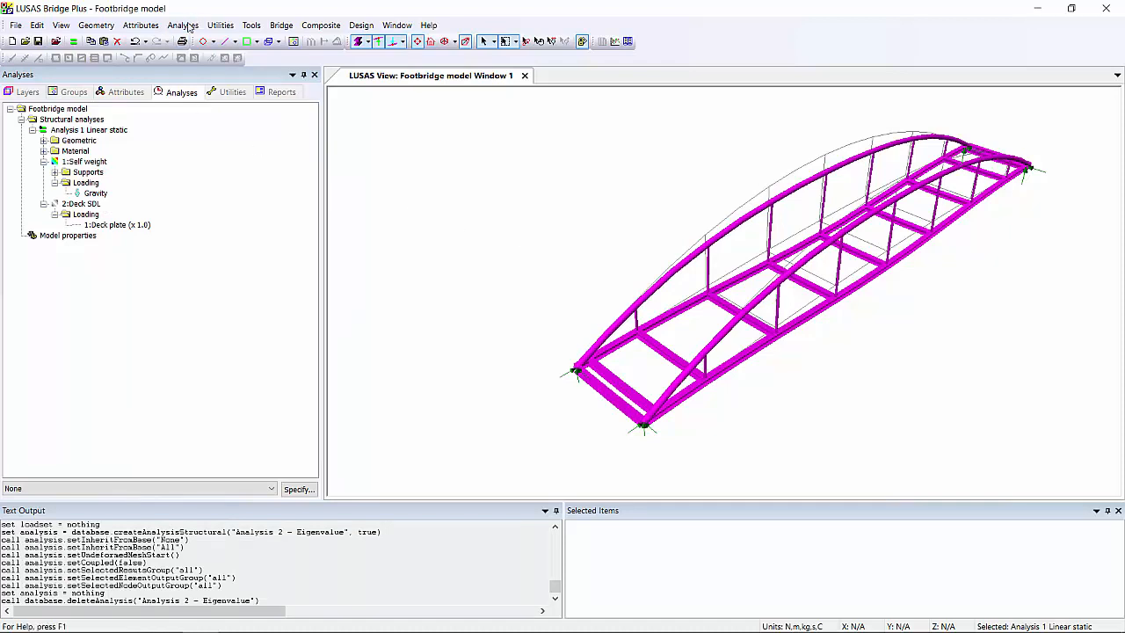
Step: Create 'Analysis 2 - Eigenvalue (structural mass only)' with a 10-minimum-frequency eigenvalue control on Loadcase 1
click(182, 24)
text(Analysis 2 - Eig)
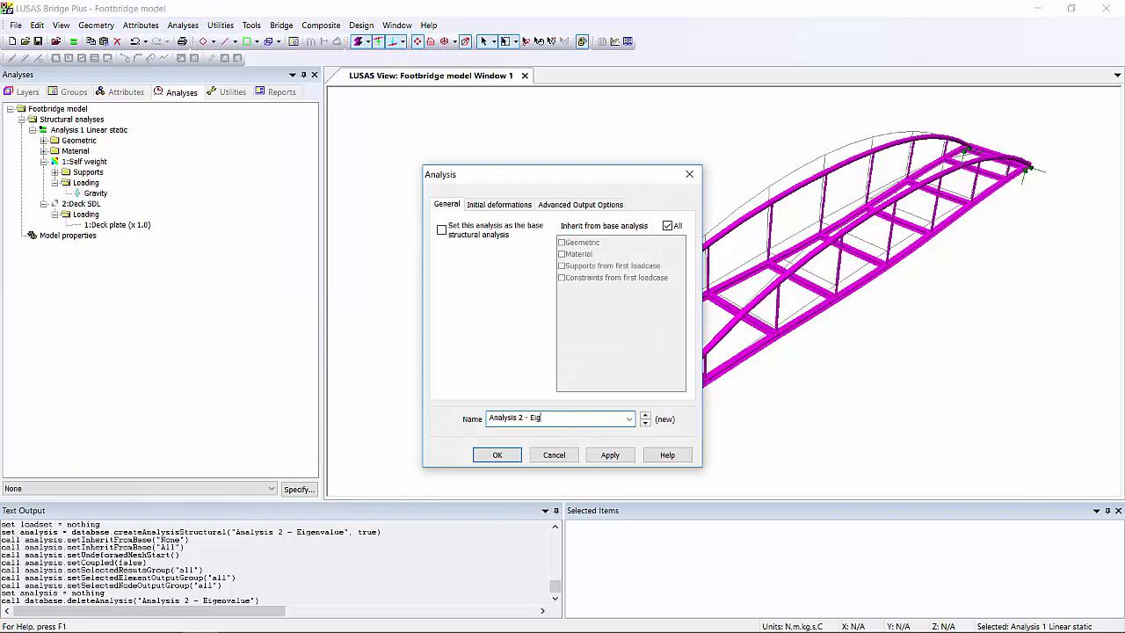
text(envalue (structural mass on)
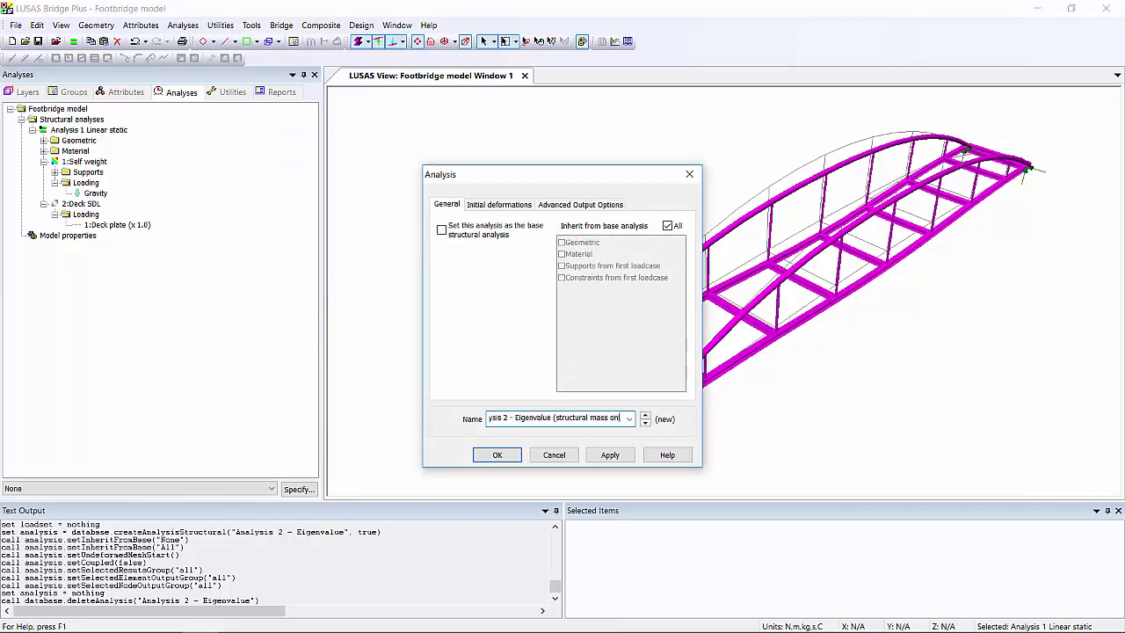
click(498, 454)
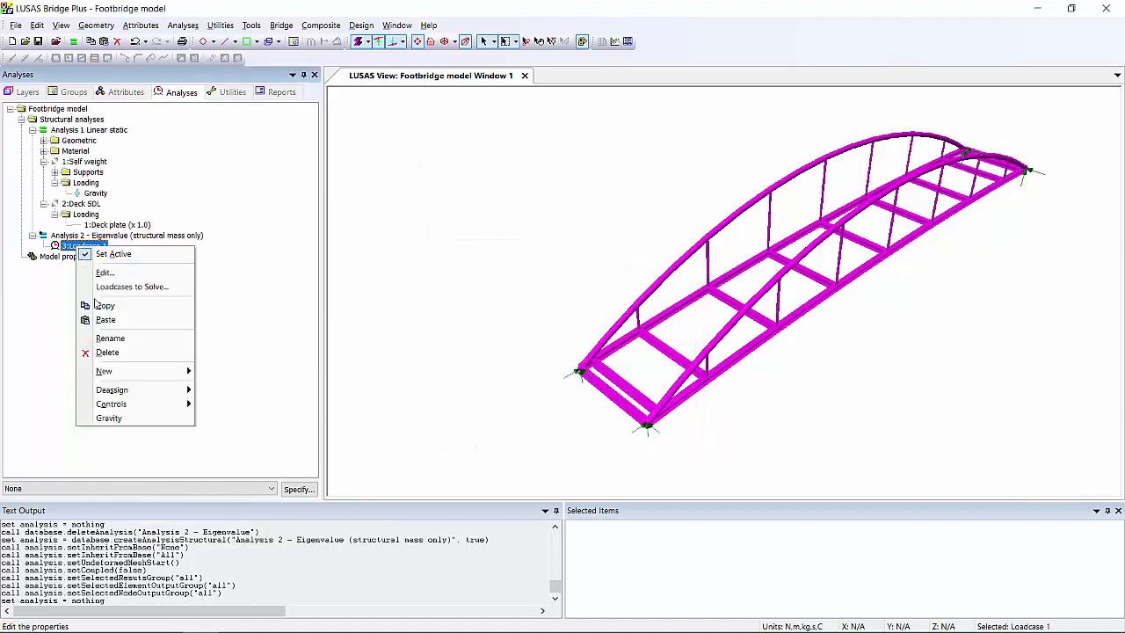
mouse_move(111, 403)
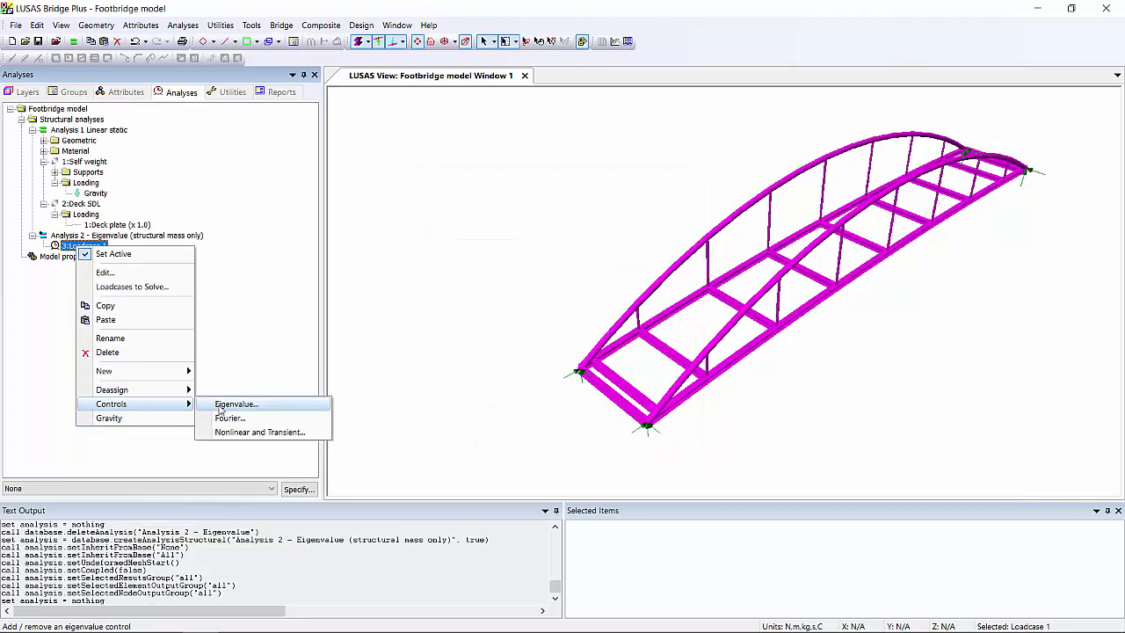
click(236, 403)
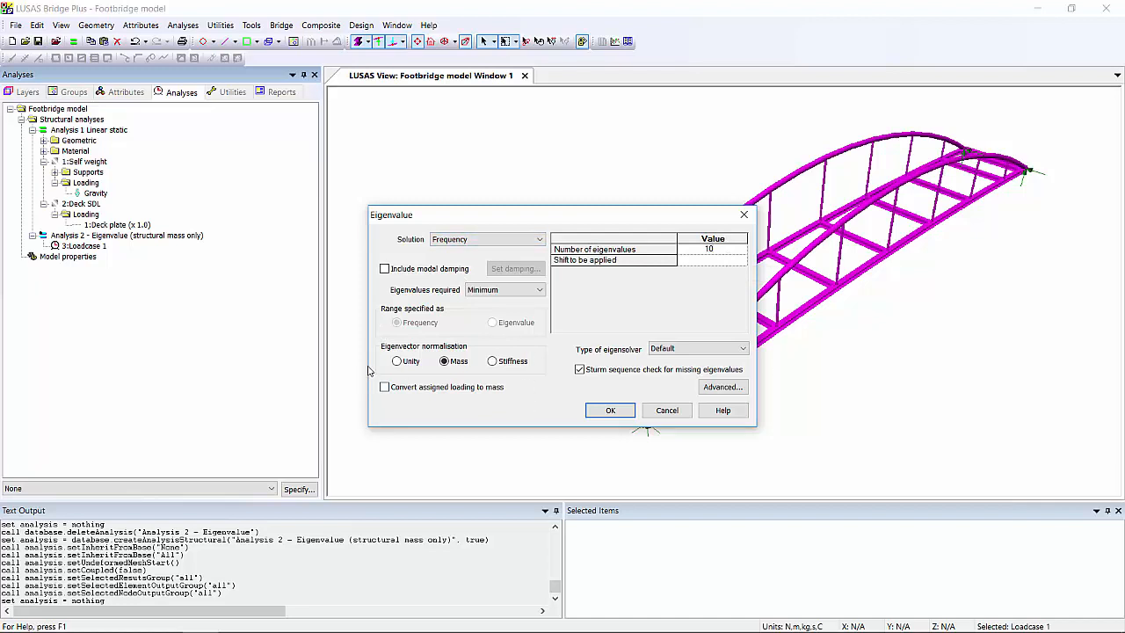
click(610, 410)
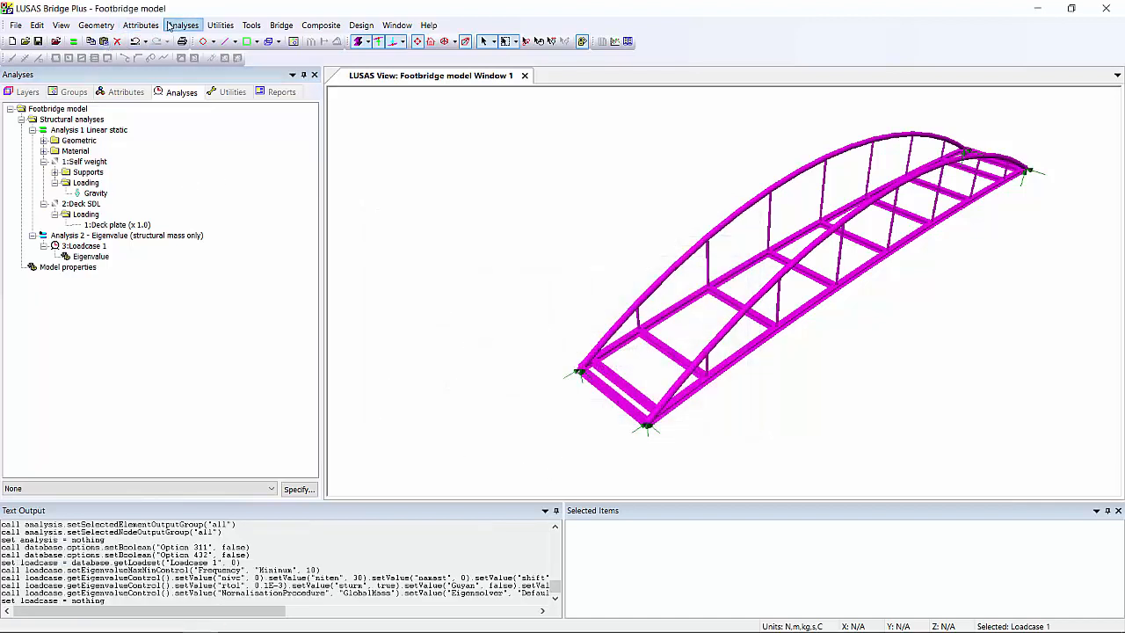
Step: Create 'Analysis 3 - Eigenvalue (inc non-structural mass)' and select its Loadcase 2
click(183, 24)
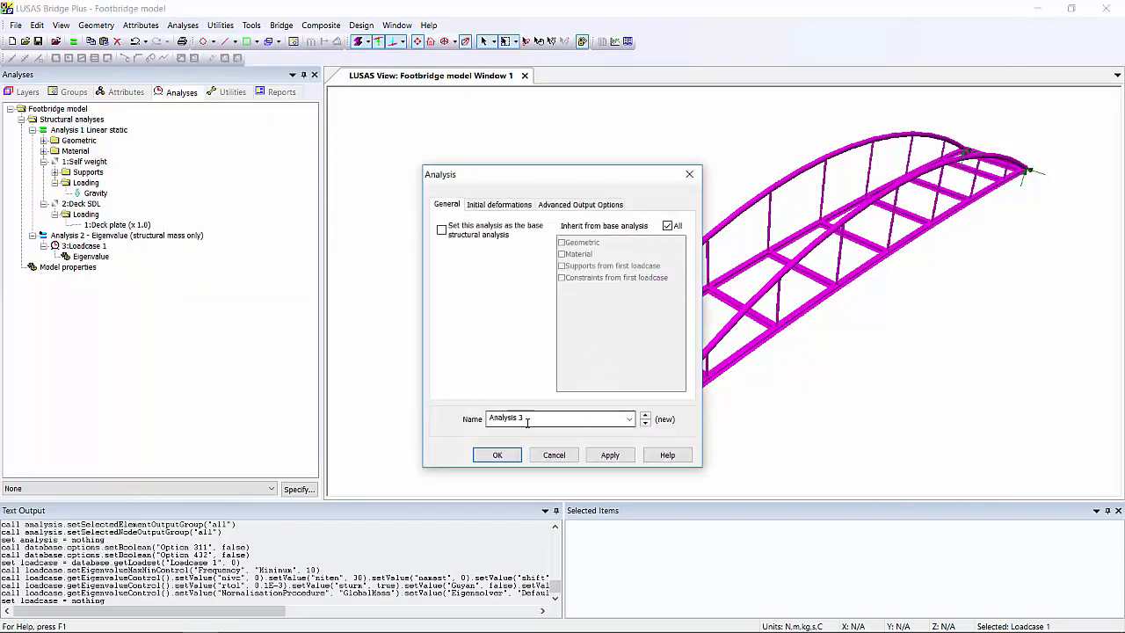
text(- Eigenvalue)
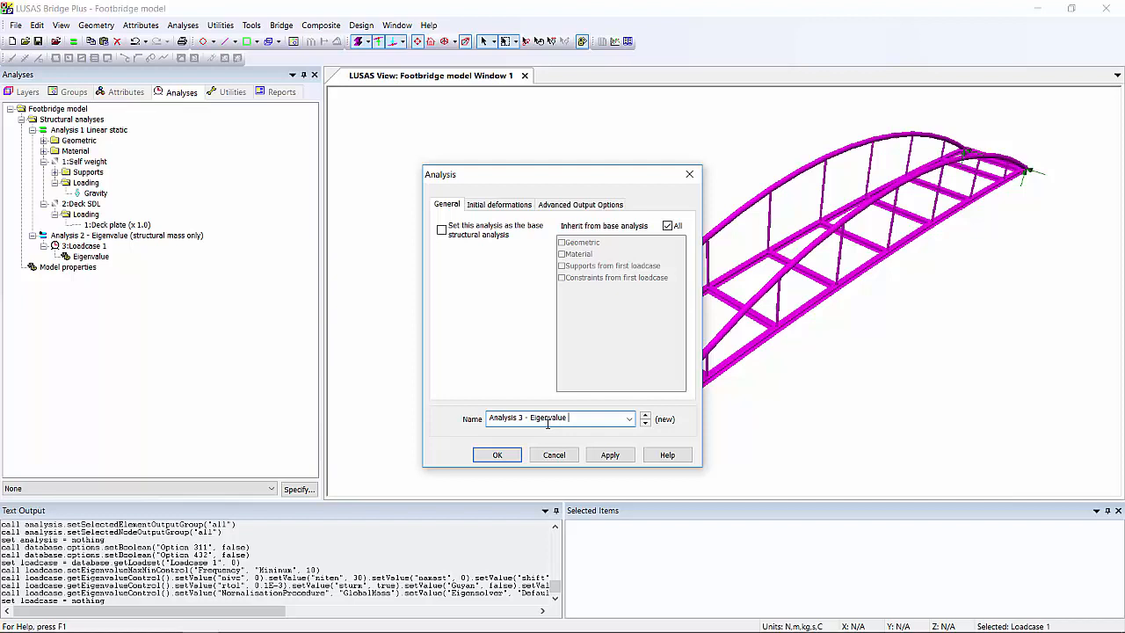
text((inc non-structura)
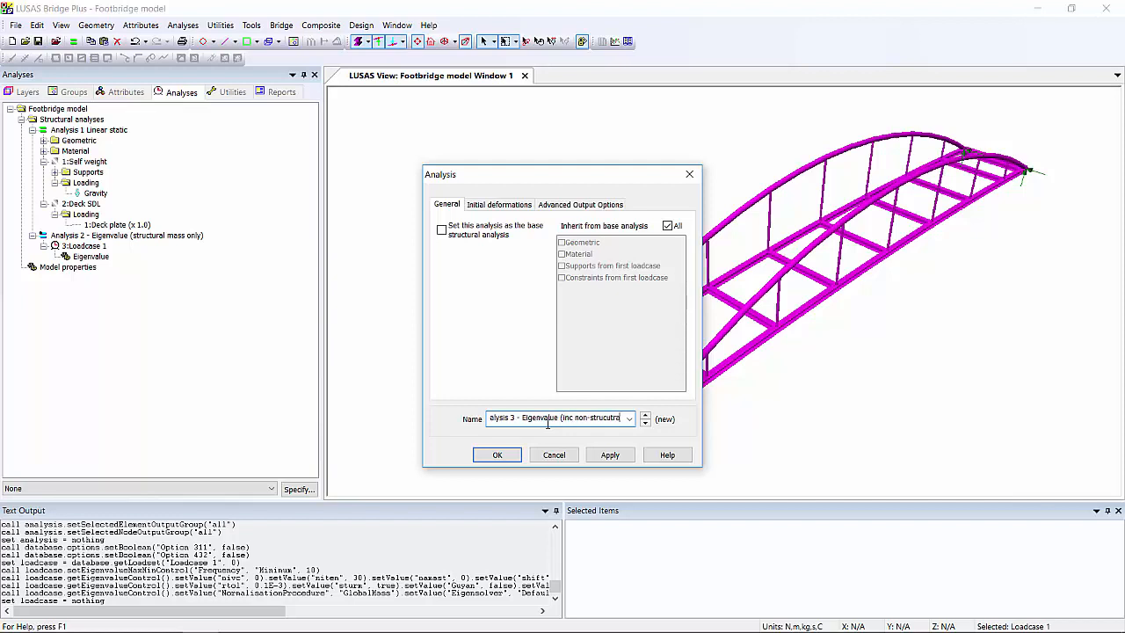
mouse_move(468, 379)
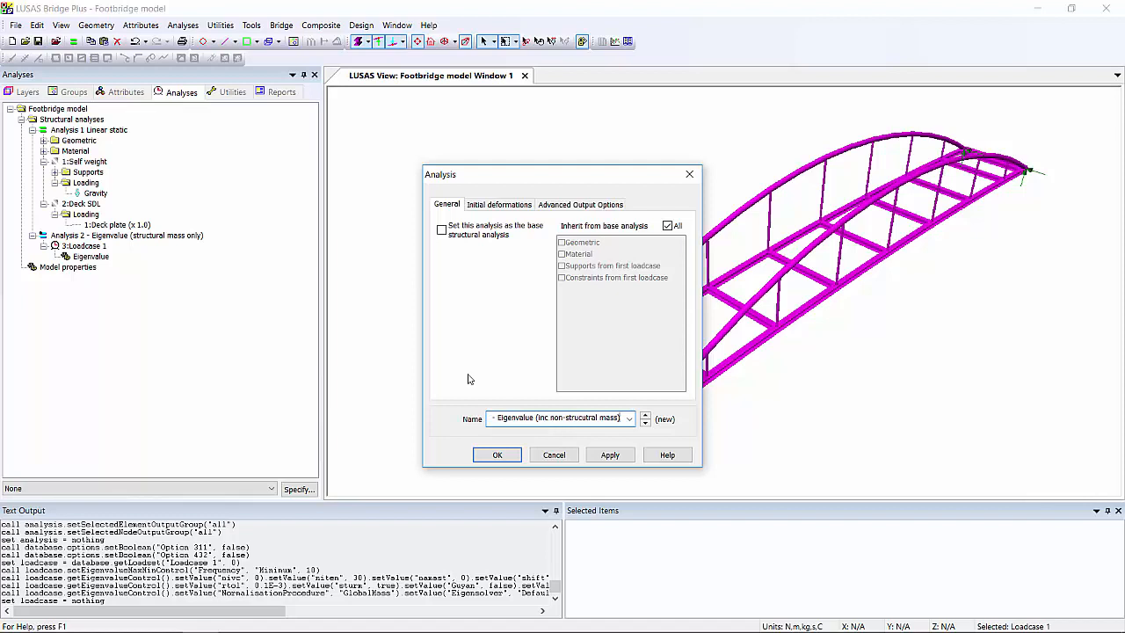
click(495, 454)
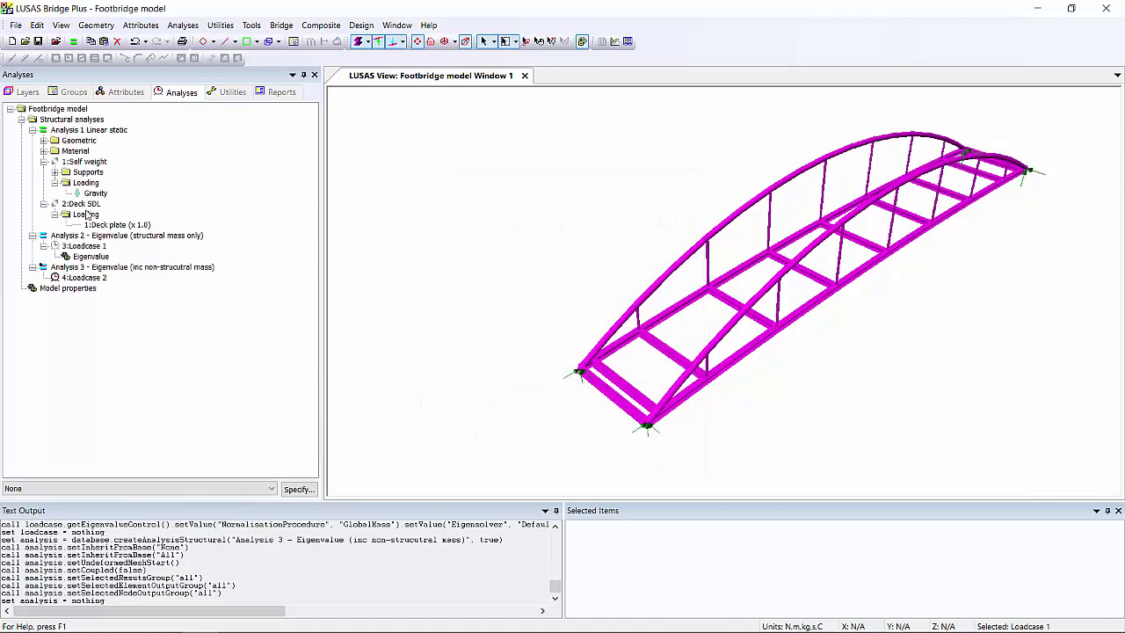
click(84, 277)
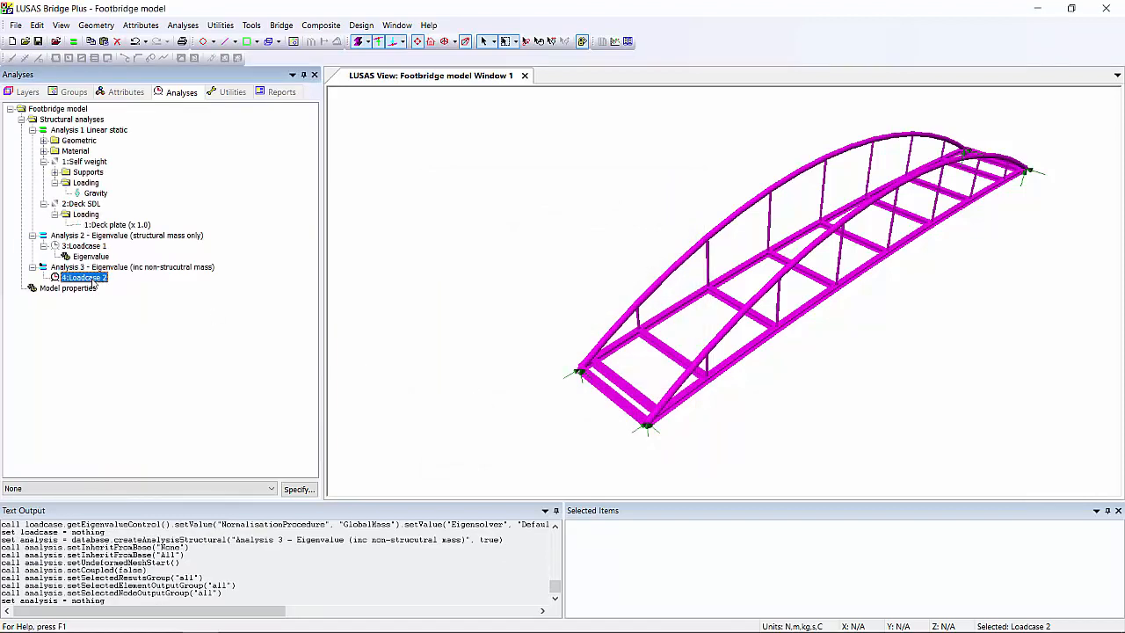
Step: Assign Loadcase 2 an eigenvalue control converting assigned loading to mass, then solve
right_click(83, 278)
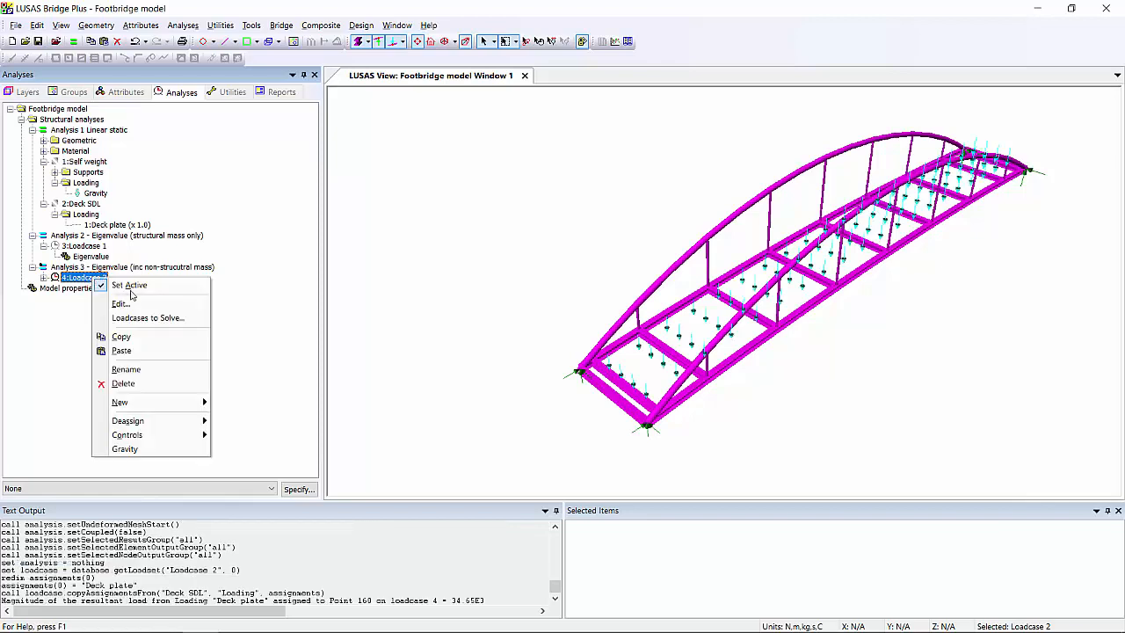
mouse_move(126, 434)
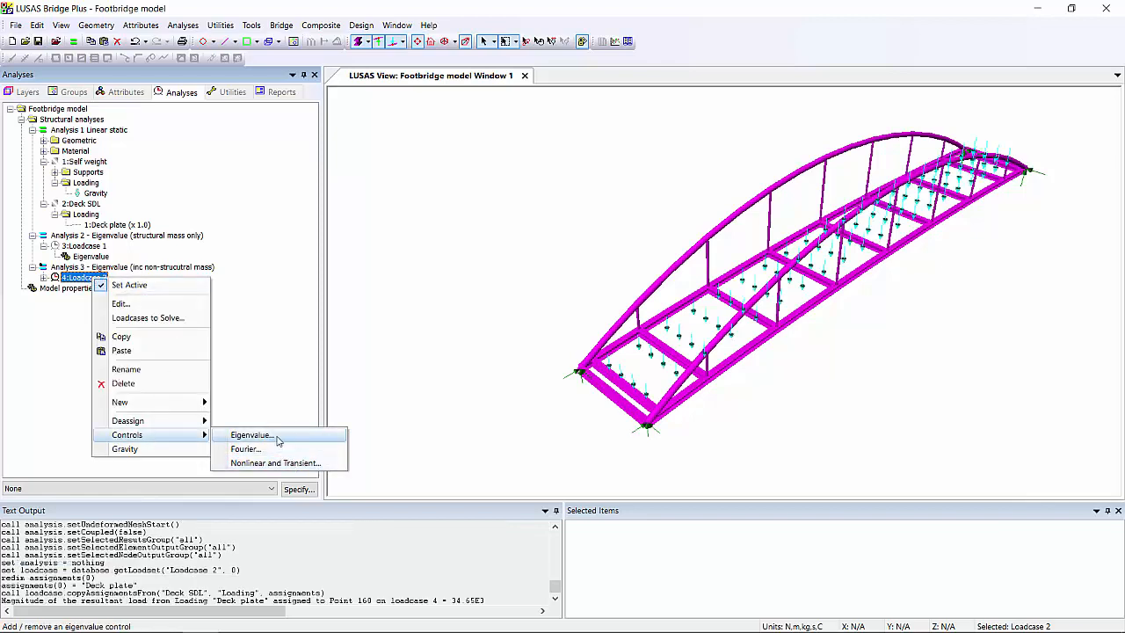
click(250, 434)
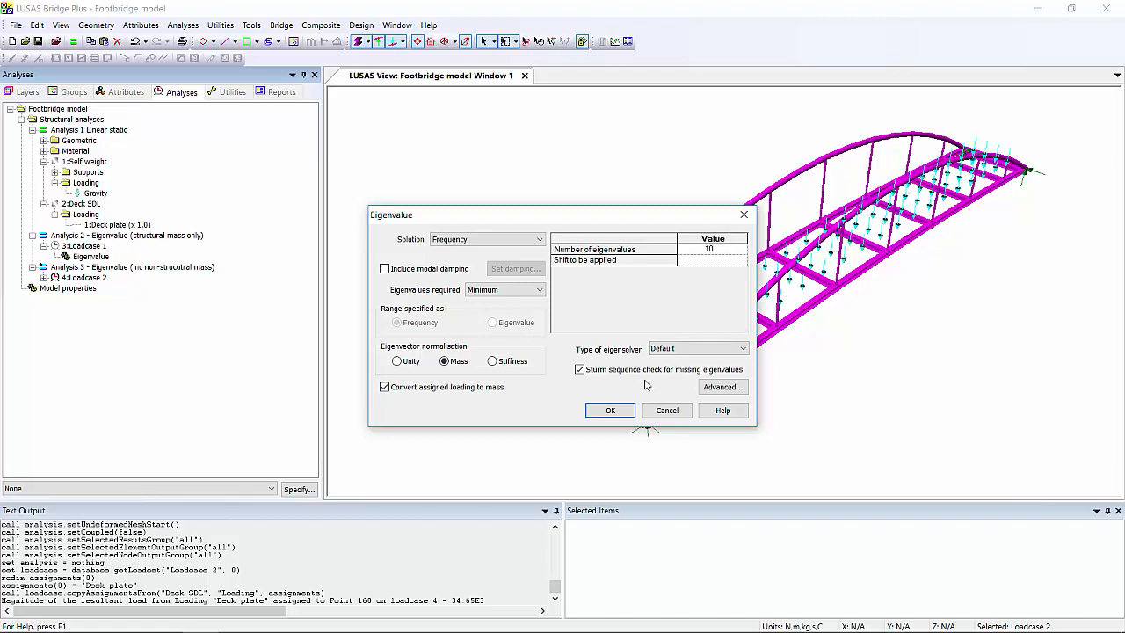
click(610, 410)
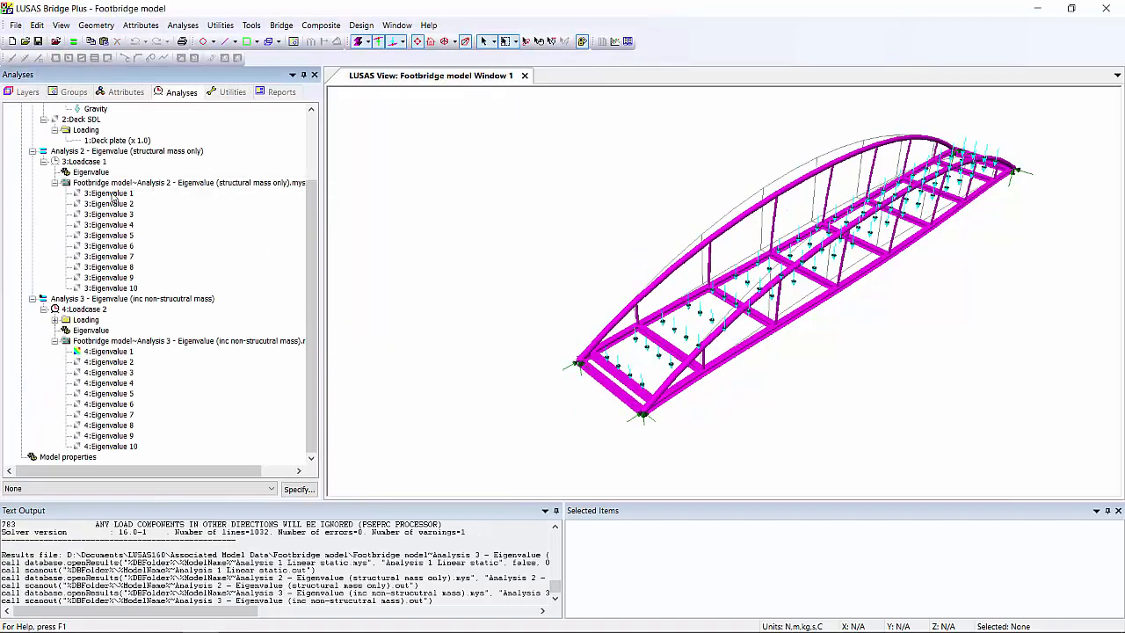
Step: Show Analysis 2's first mode with a Window Summary, then Analysis 3's first mode (1.75475 Hz)
click(109, 191)
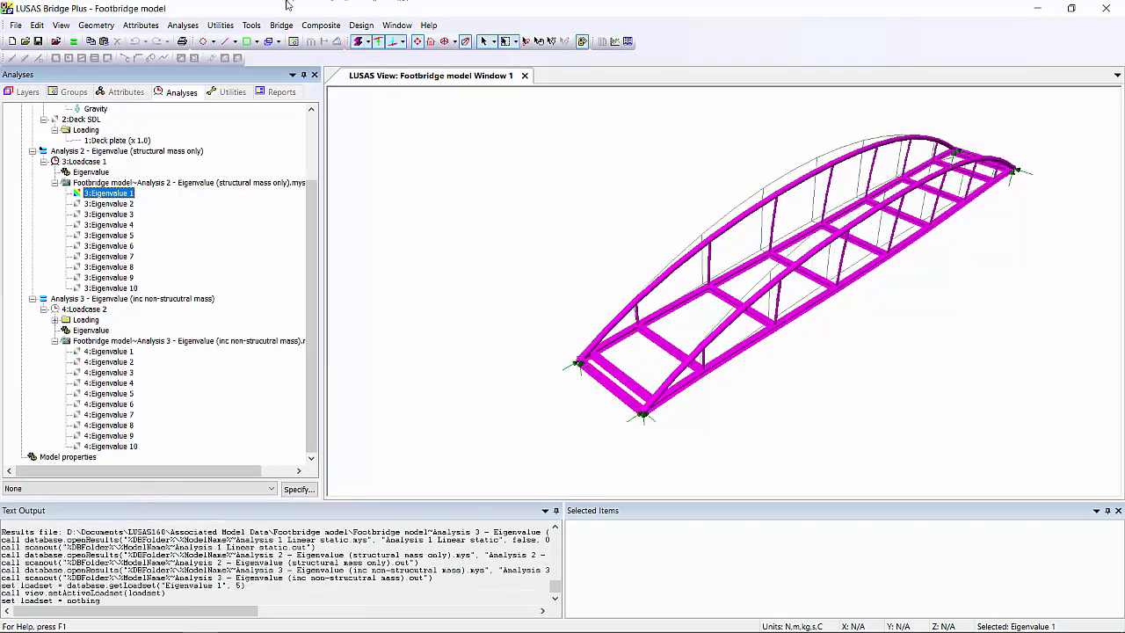
mouse_move(222, 25)
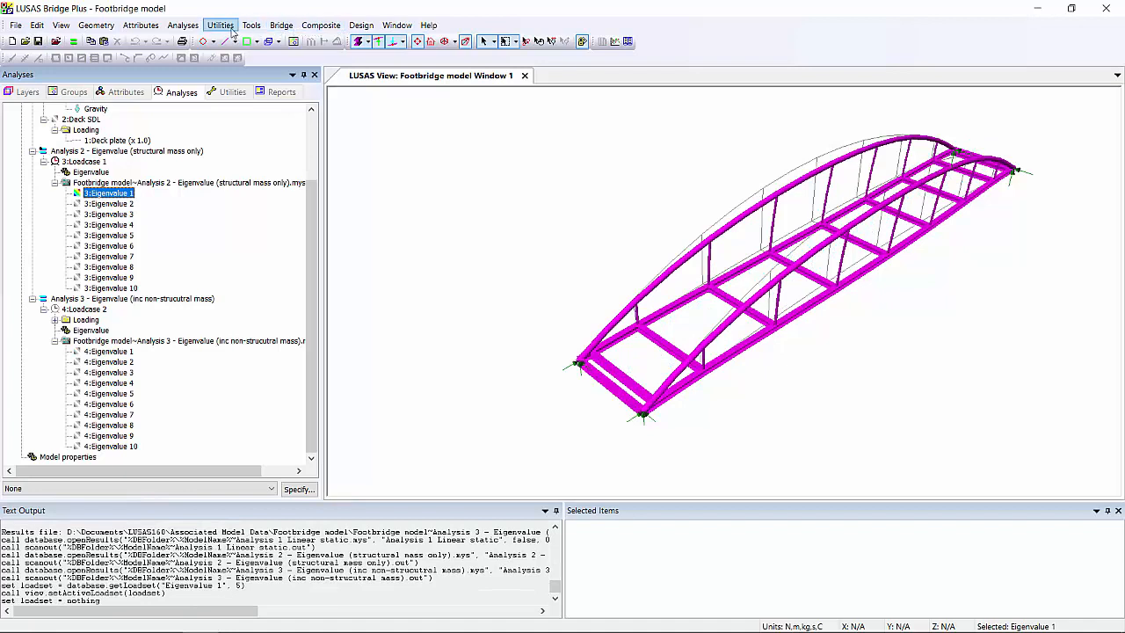
click(250, 25)
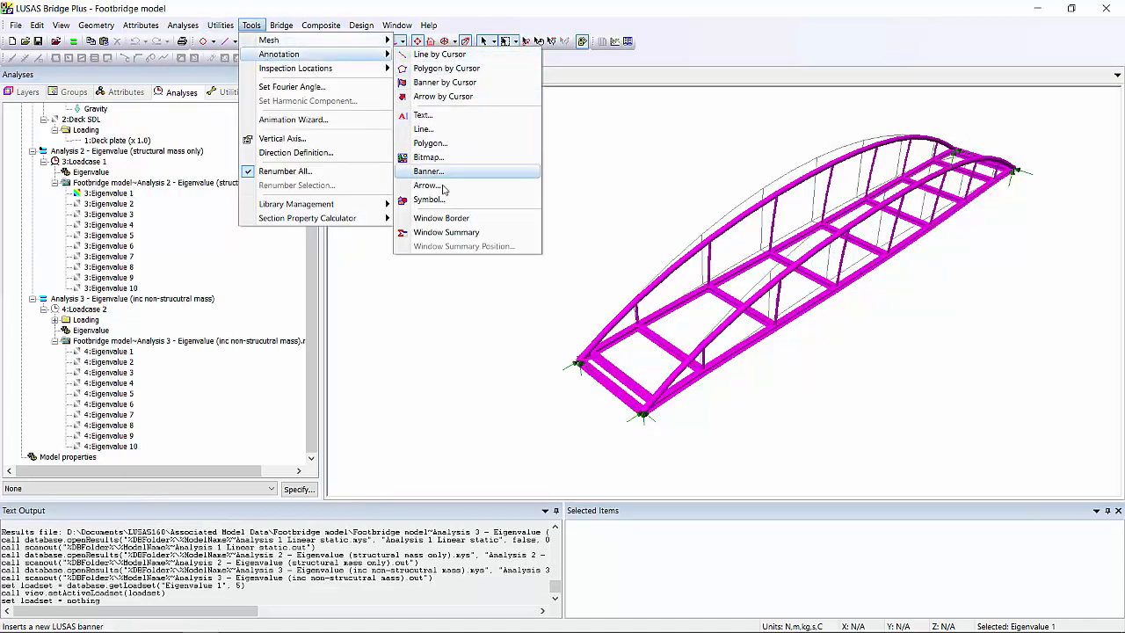
click(446, 232)
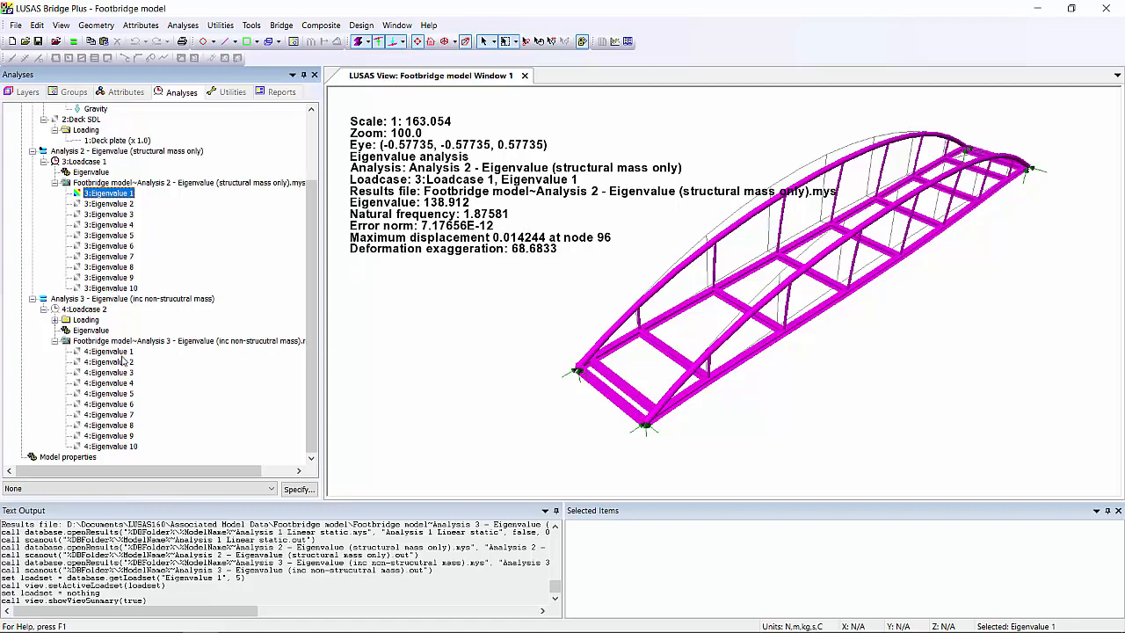
click(109, 352)
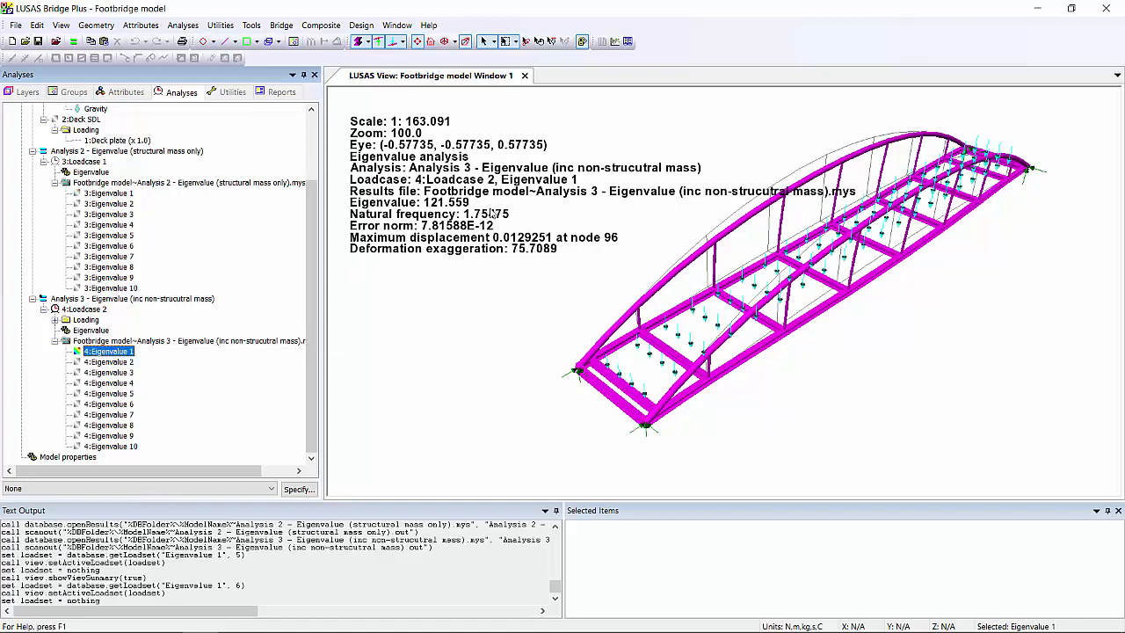
mouse_move(513, 218)
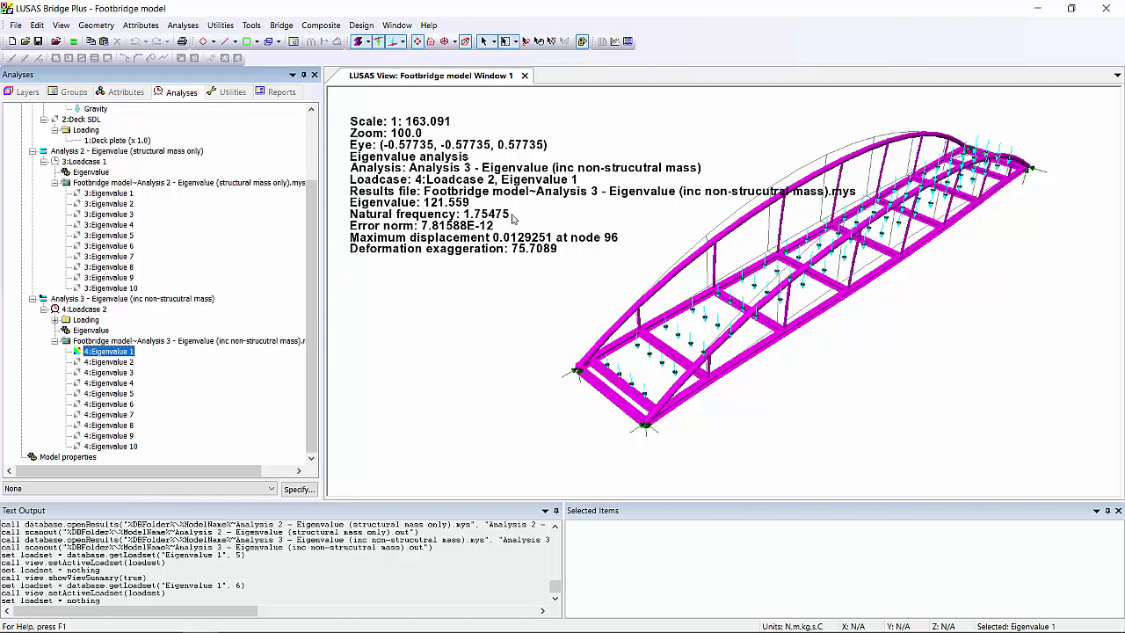